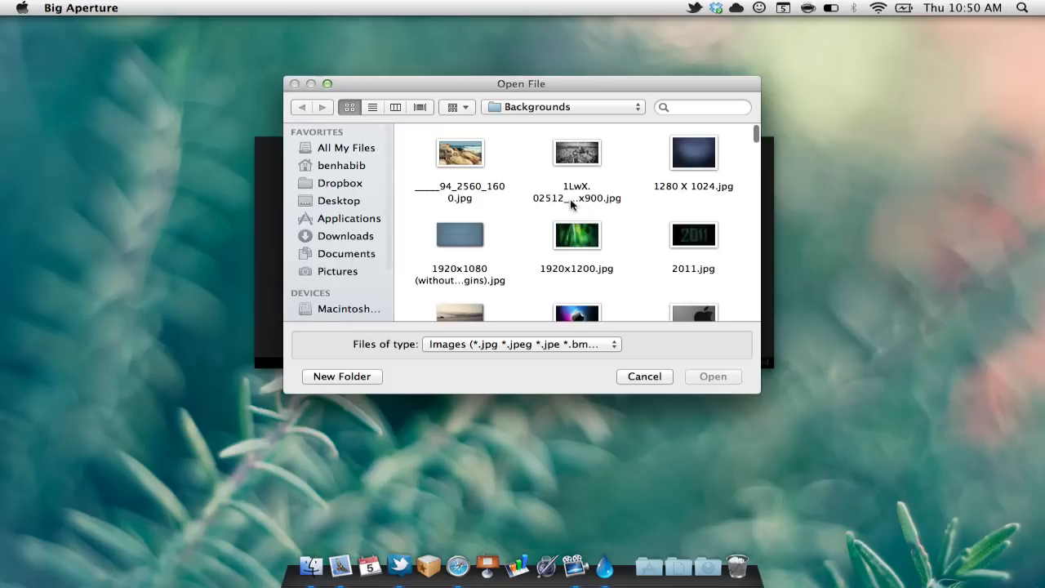
Scroll through the image folders to find the red Ferrari photo and open it
scroll("down", 3)
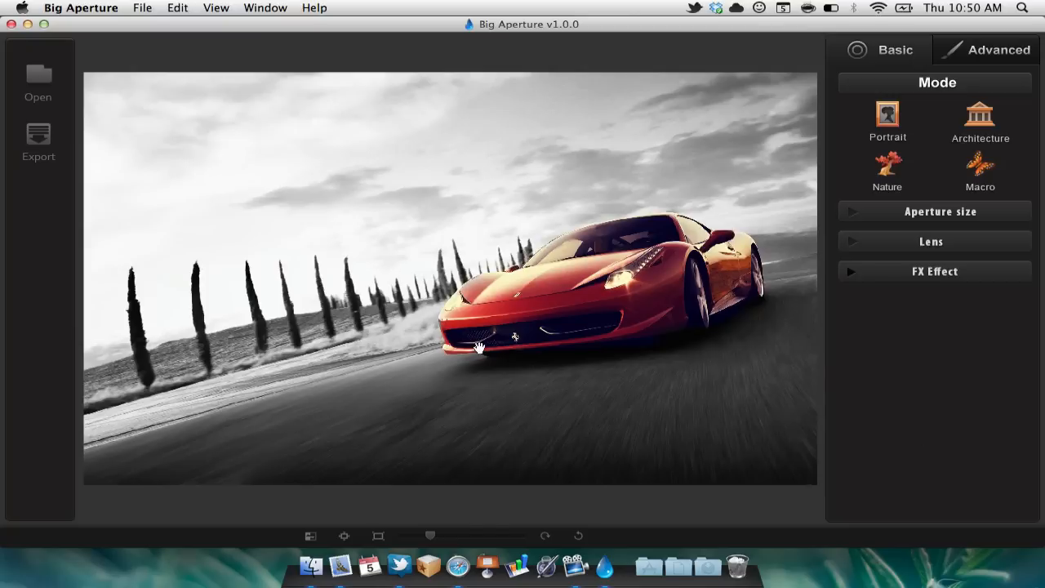
mouse_move(435, 148)
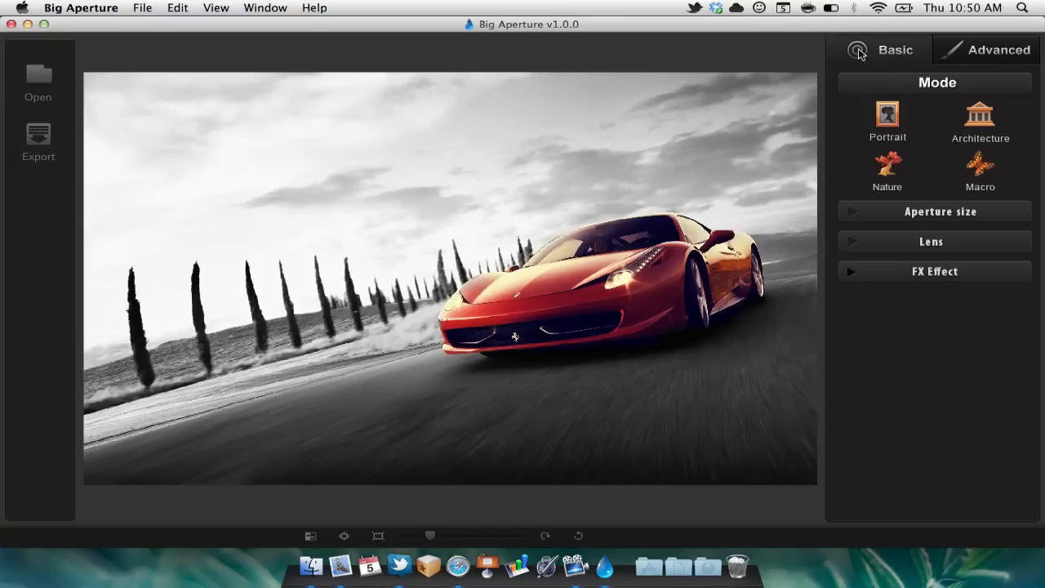
Apply a preset focus mode such as Architecture with the largest aperture size
left_click(887, 120)
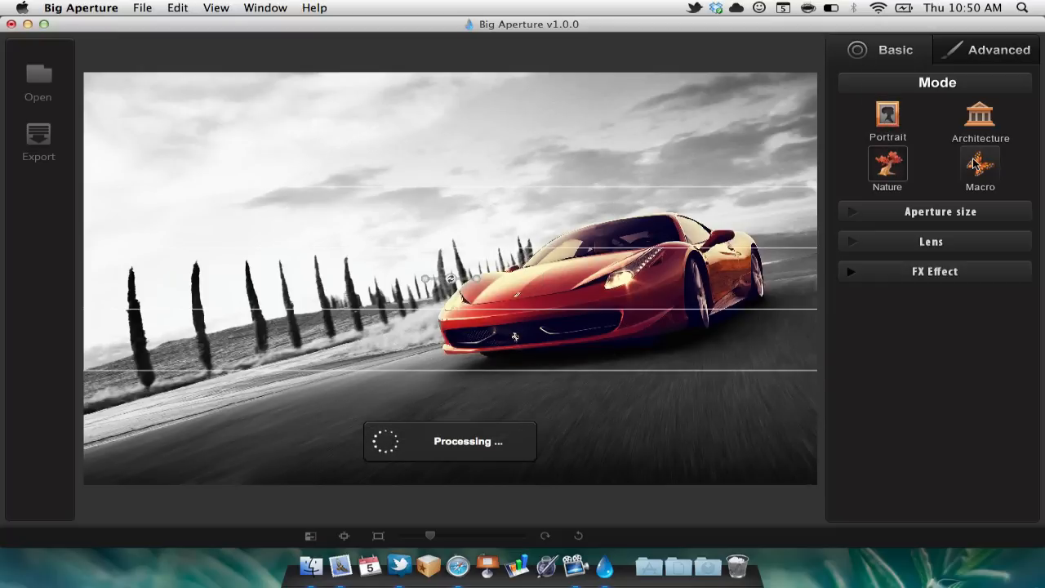
left_click(979, 118)
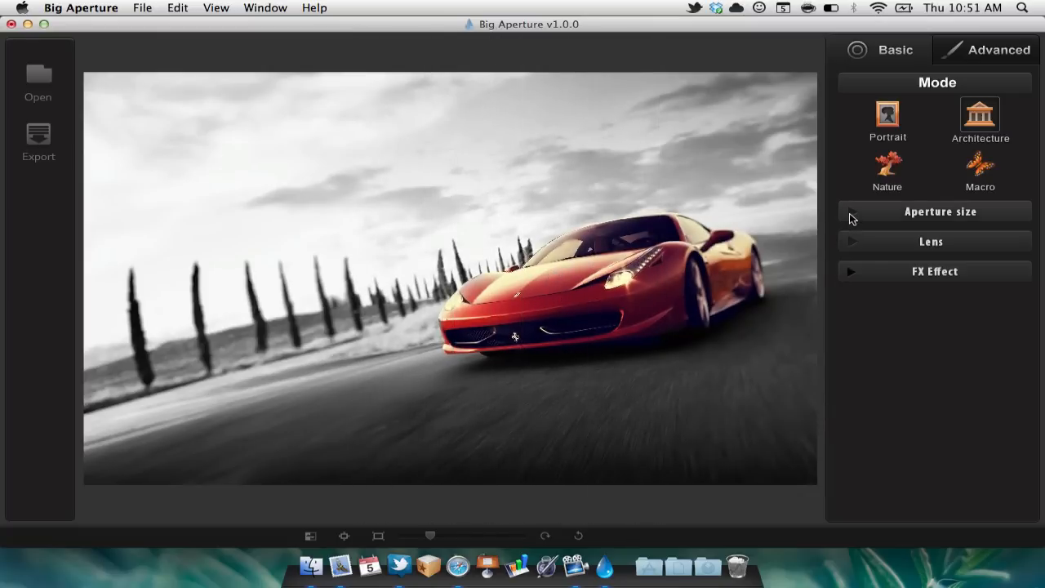
left_click(934, 212)
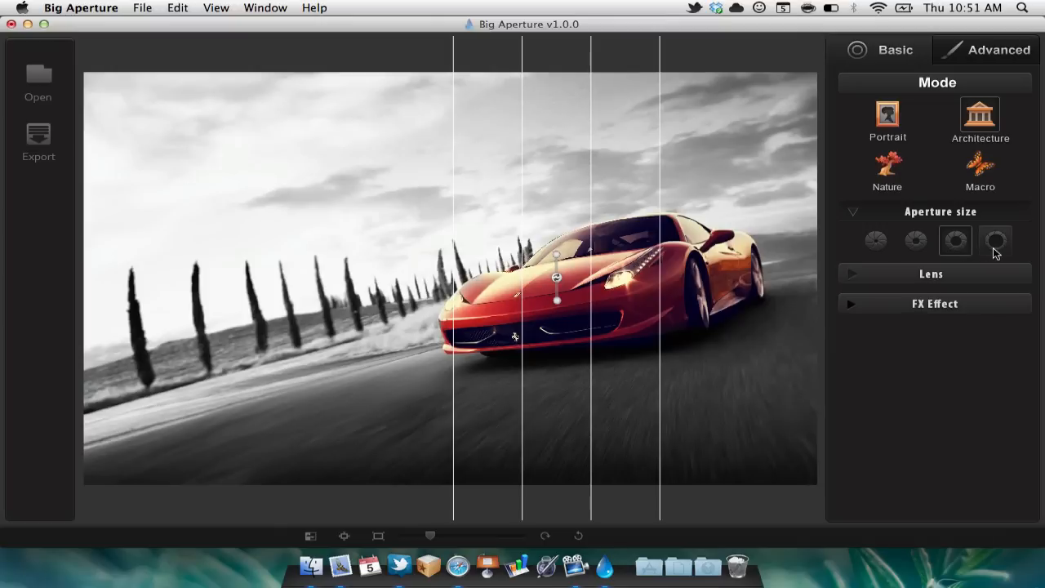
left_click(930, 273)
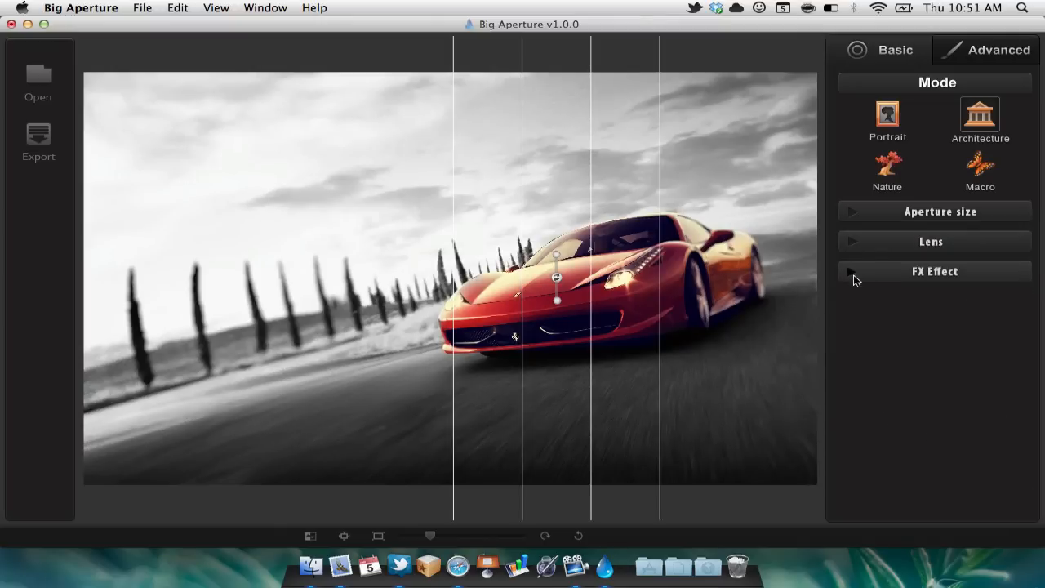
left_click(996, 50)
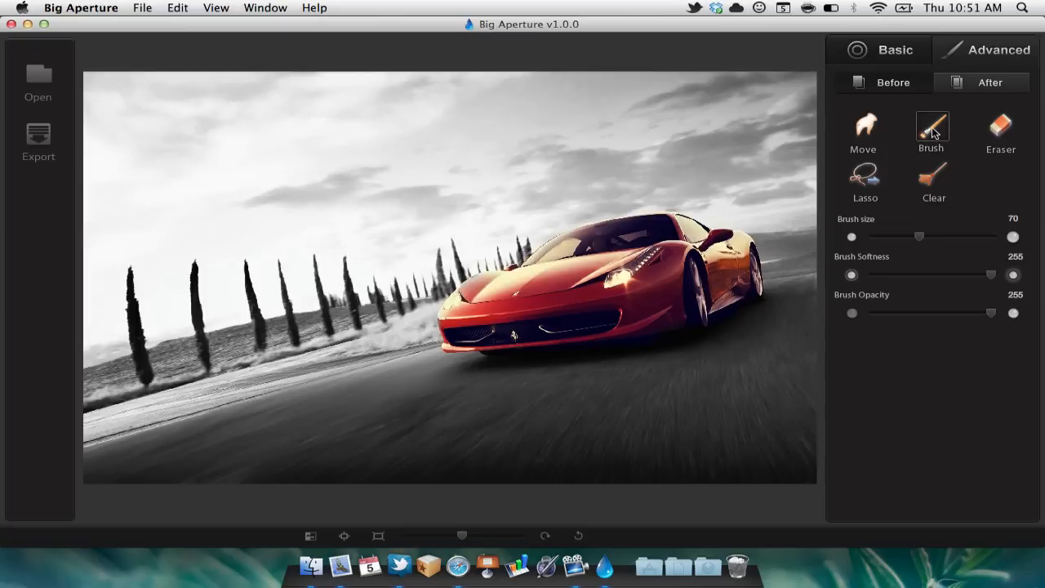
Switch to brush masking and paint trial strokes across the car's front
left_click(651, 232)
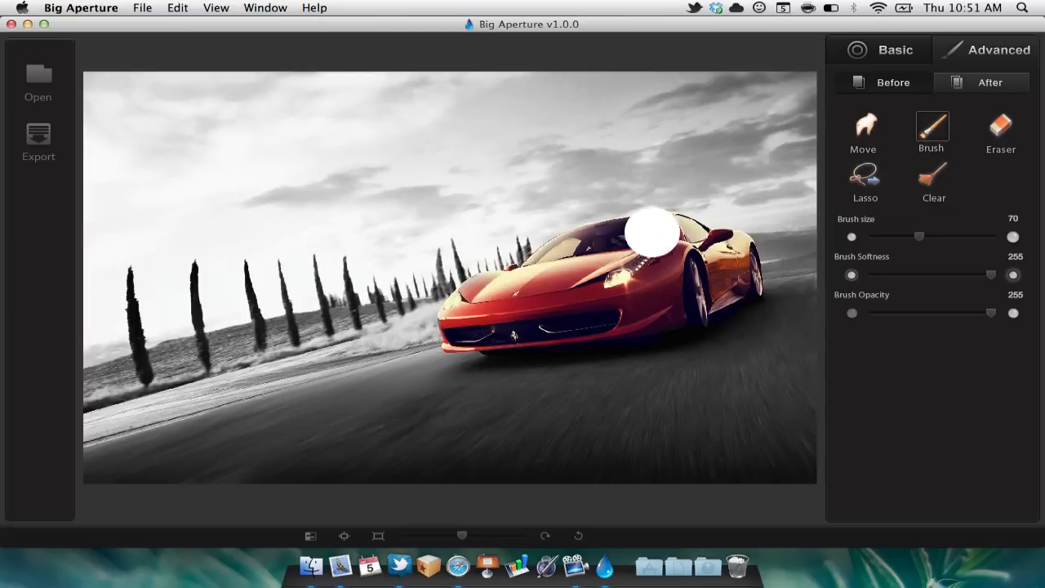
left_click_drag(653, 232, 490, 313)
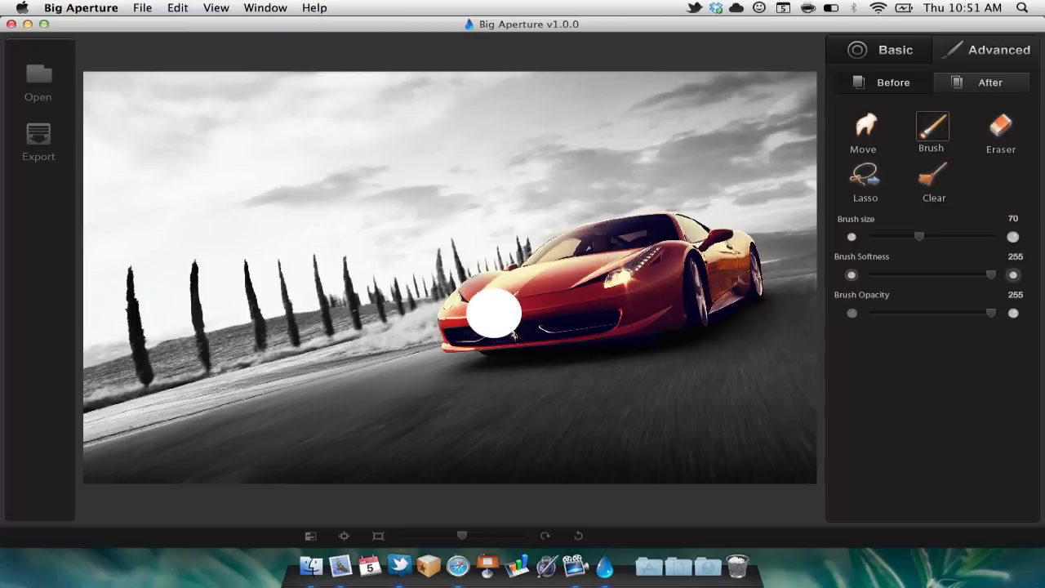
left_click_drag(492, 312, 653, 298)
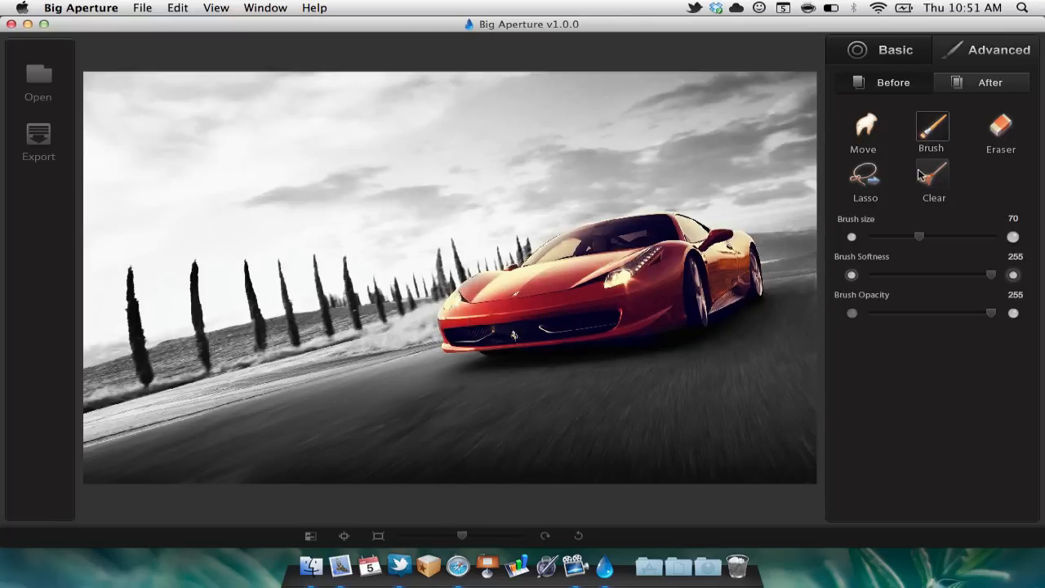
mouse_move(869, 282)
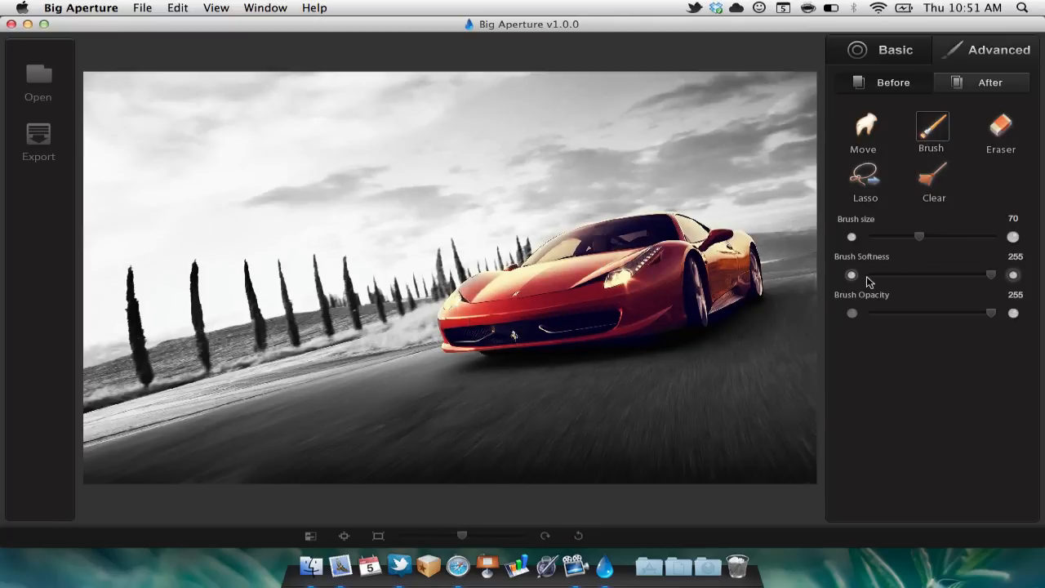
Paint the mask over the car's side, windshield, hood, front bumper and rear
left_click(715, 264)
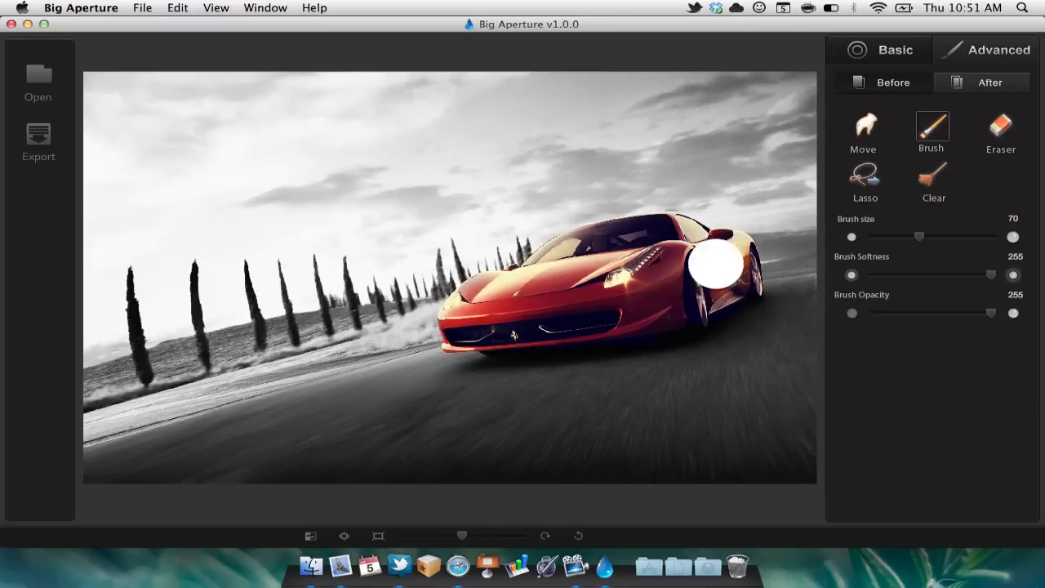
left_click_drag(717, 261, 575, 253)
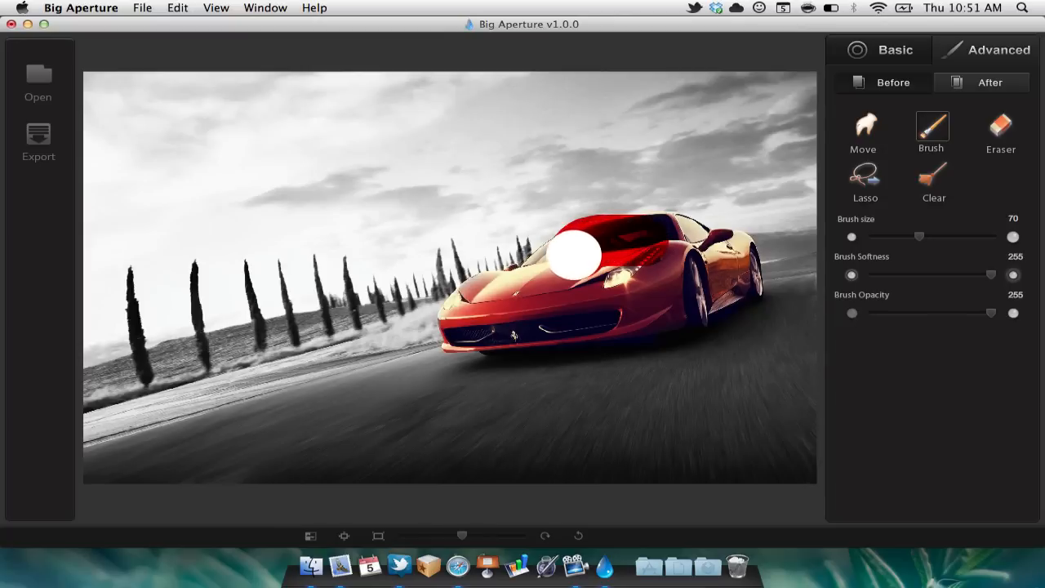
left_click_drag(580, 253, 492, 335)
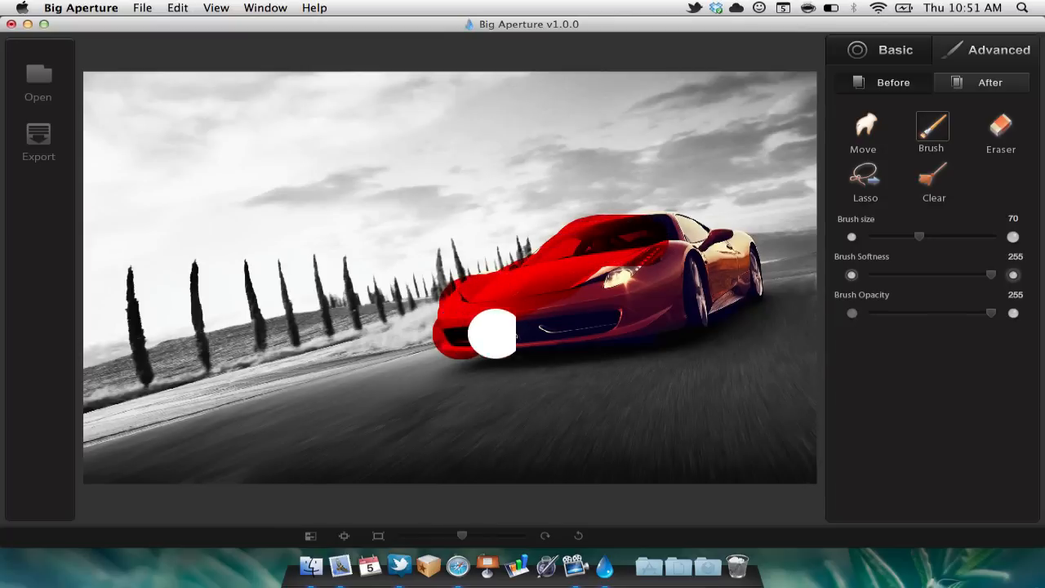
left_click_drag(492, 333, 729, 243)
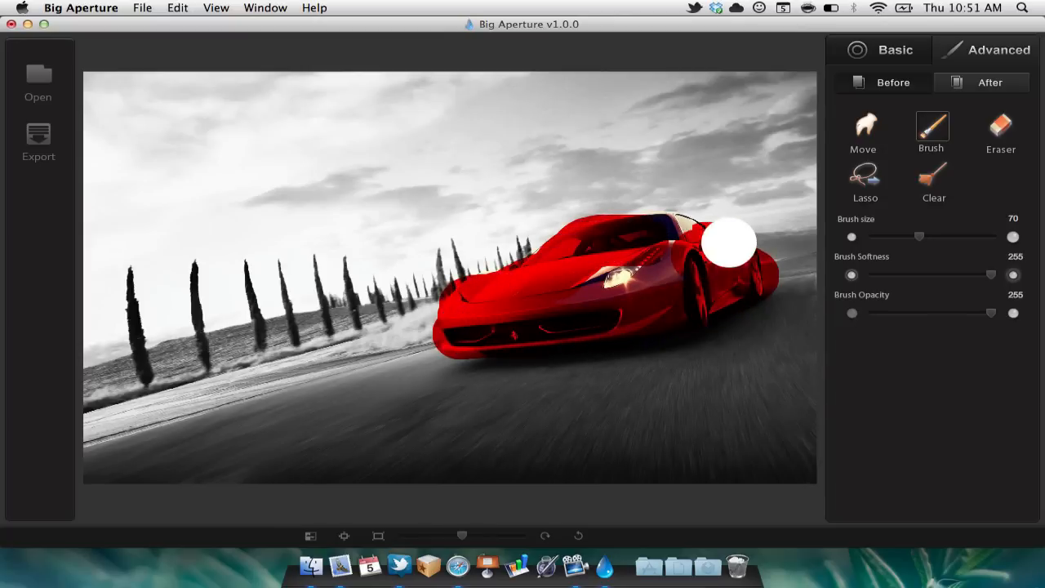
left_click_drag(727, 241, 596, 277)
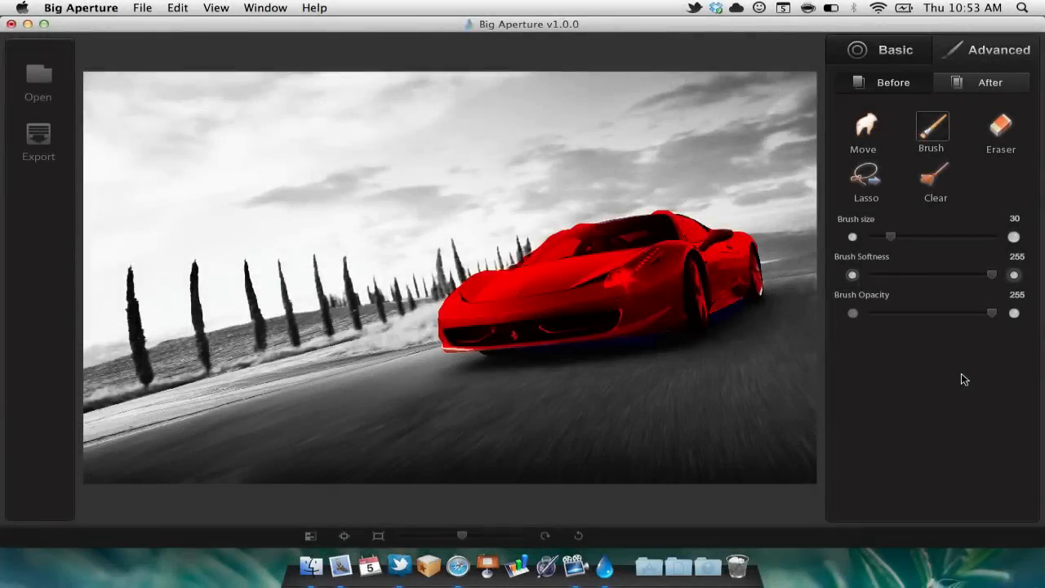
Preview the masked result, settle on the second aperture size, and choose a star lens
left_click(989, 82)
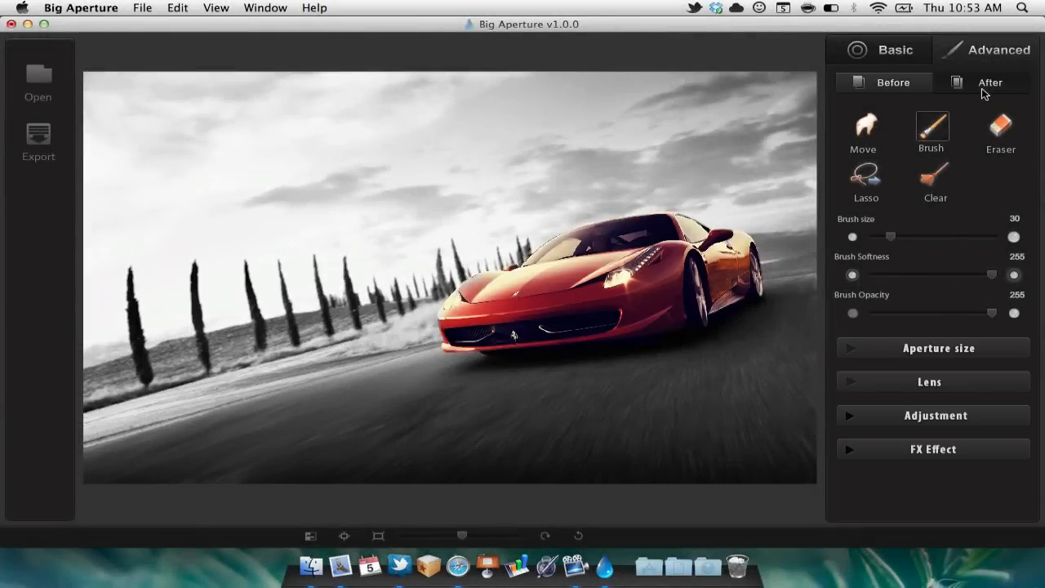
left_click(990, 82)
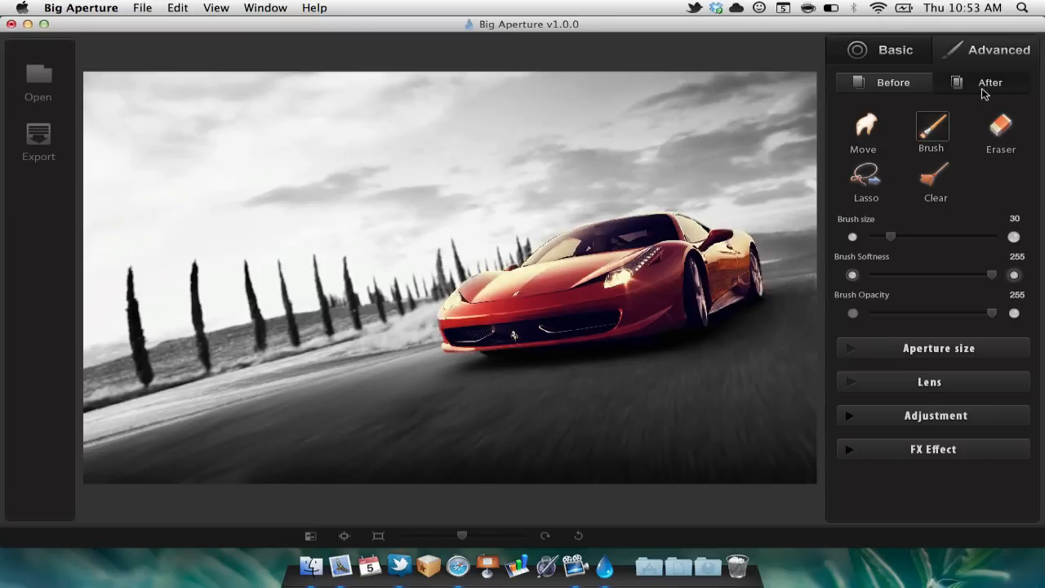
mouse_move(888, 317)
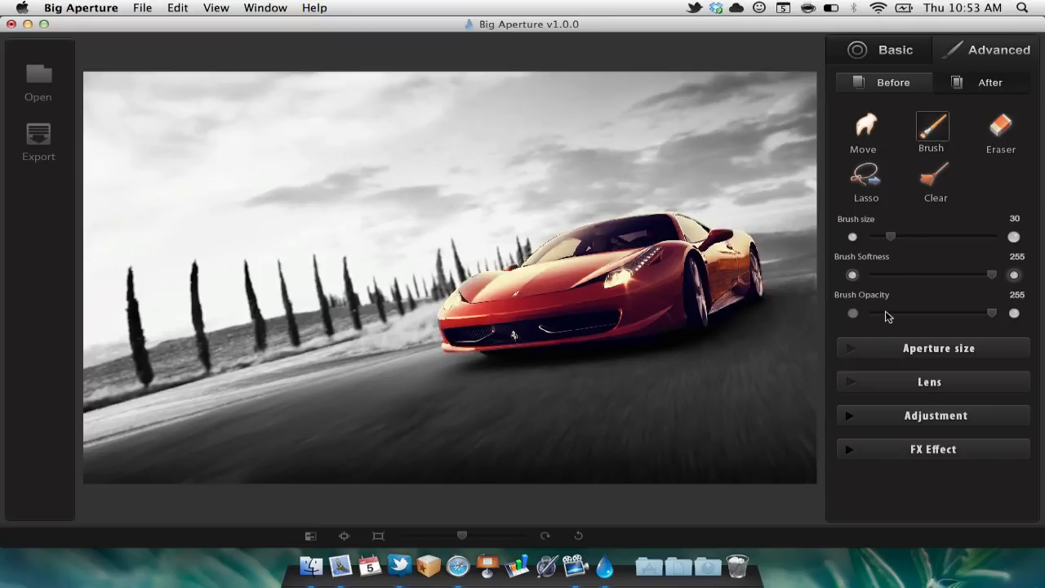
left_click(932, 348)
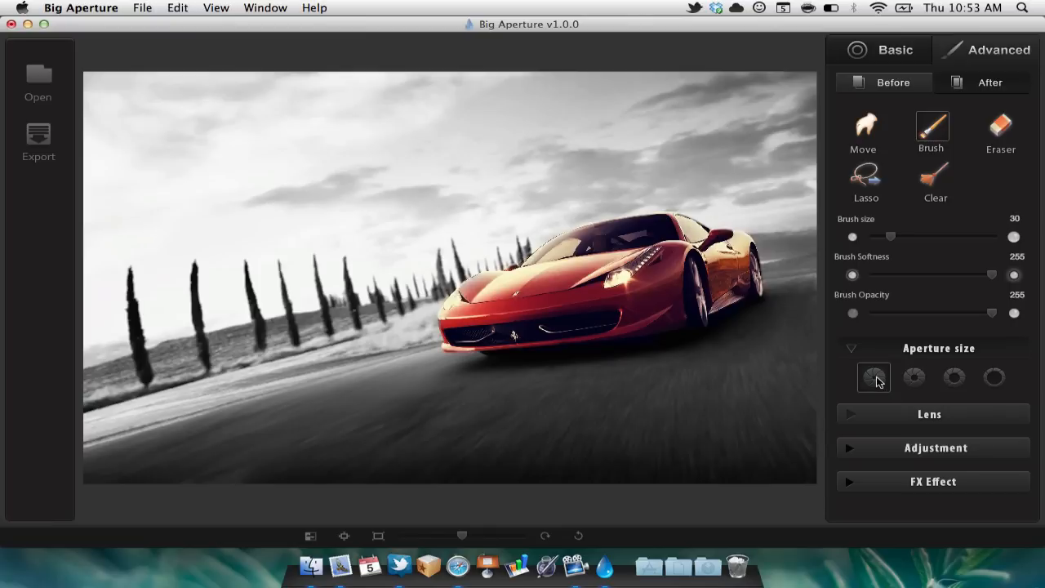
left_click(994, 377)
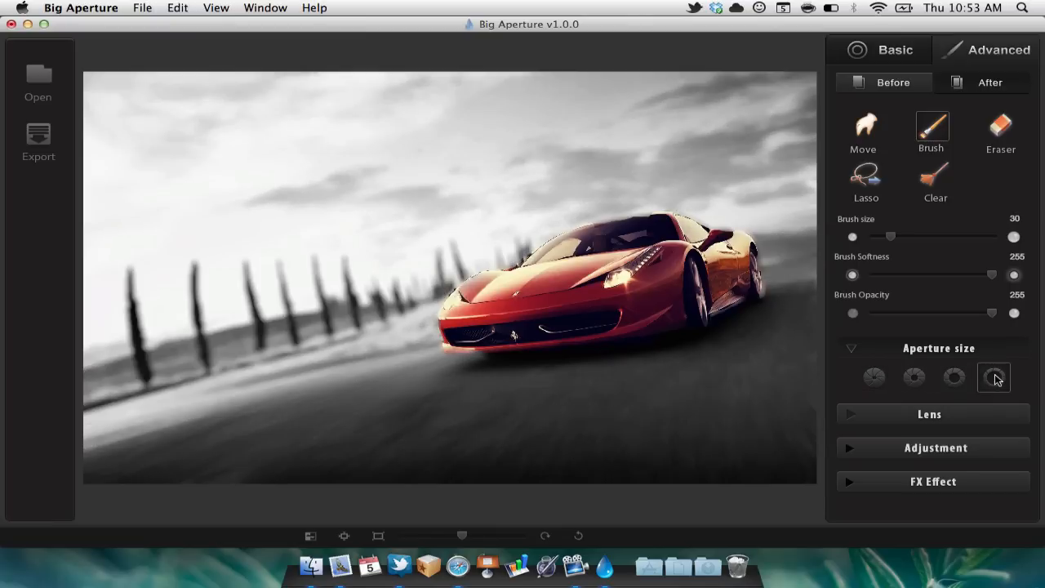
left_click(913, 377)
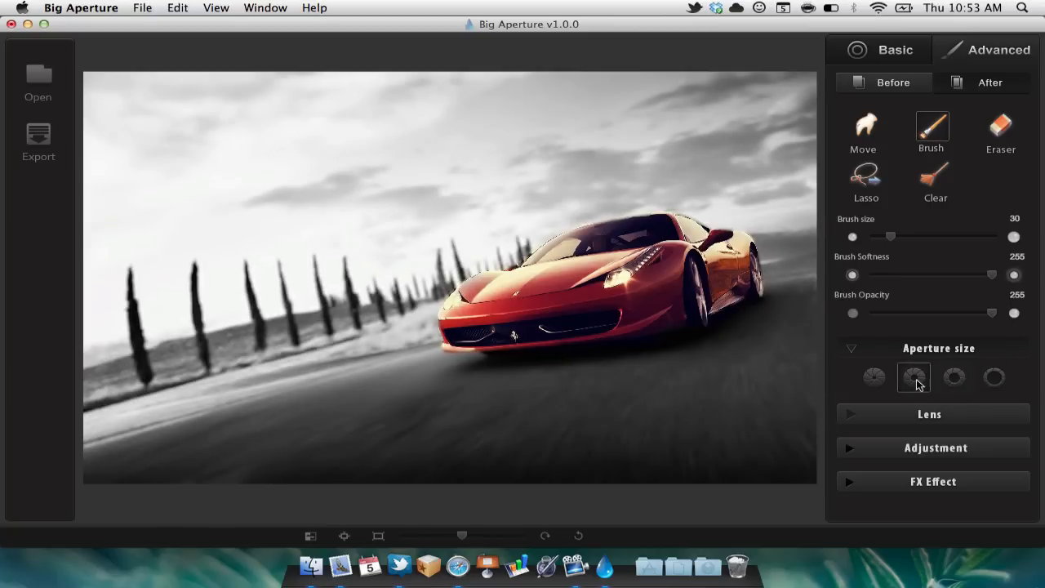
left_click(929, 414)
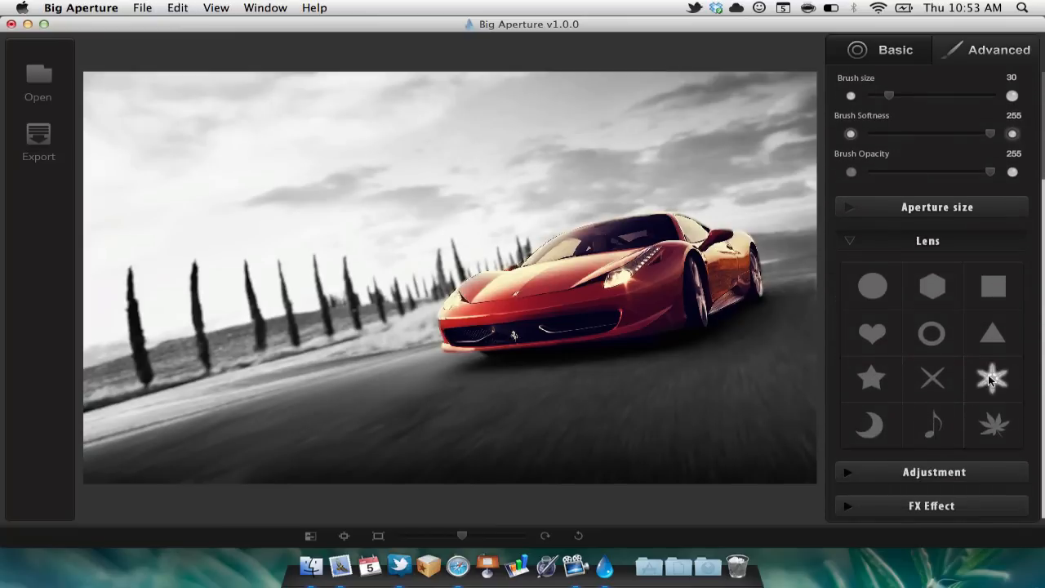
left_click(872, 286)
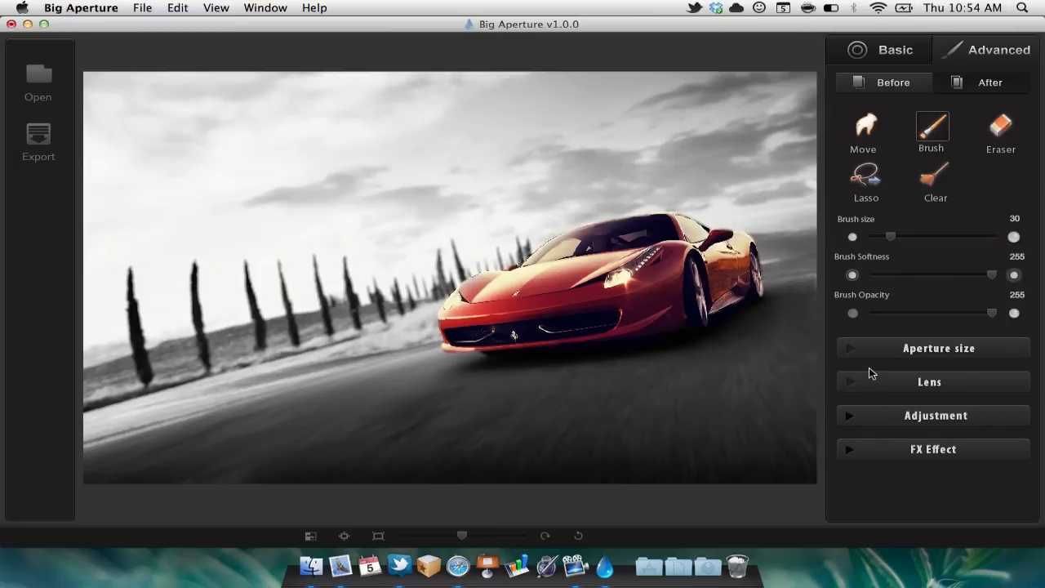
View the Luminance, Contrast and Saturation sliders without changing them
left_click(932, 414)
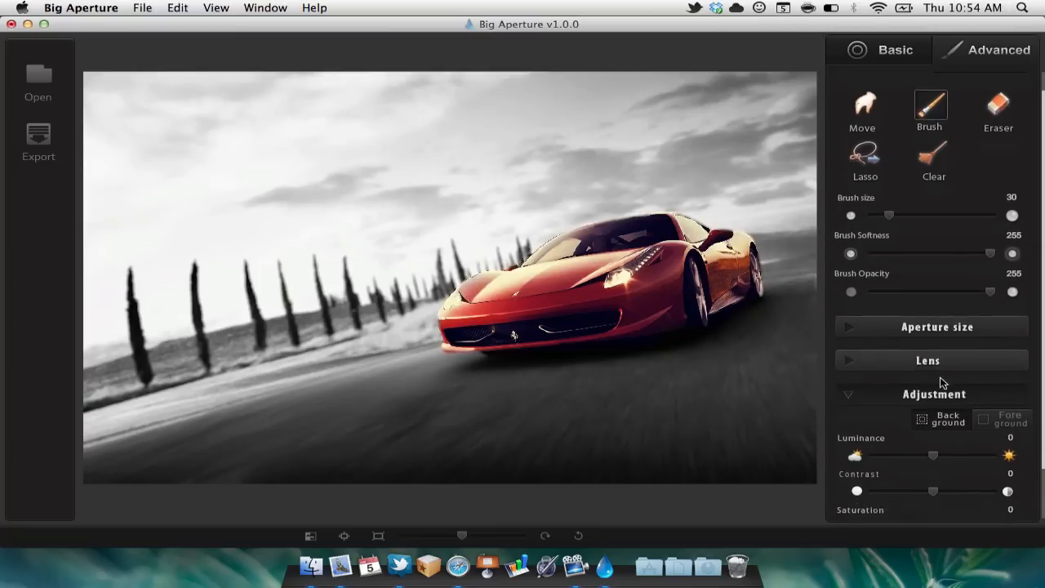
scroll("down", 3)
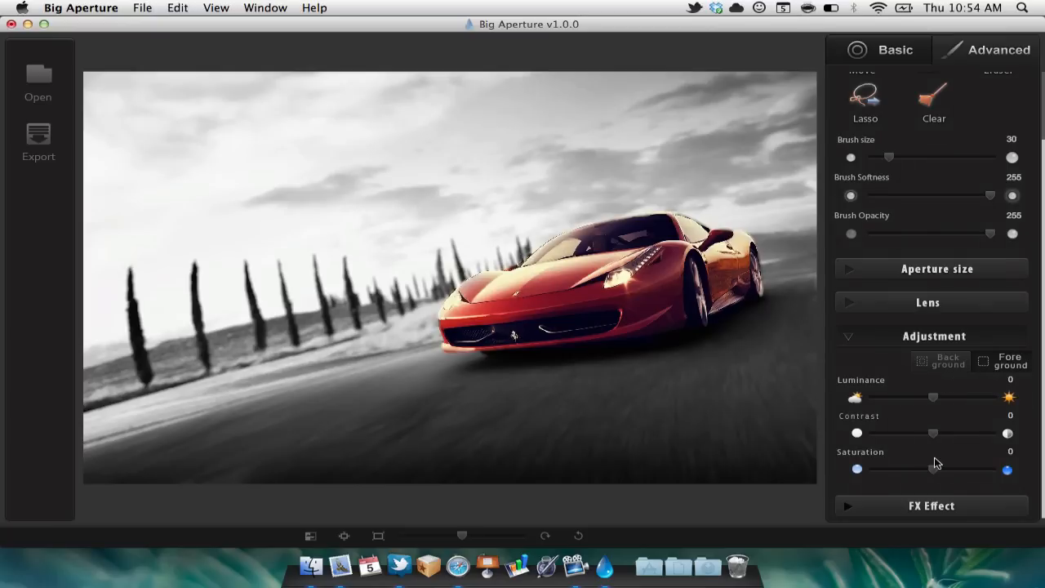
mouse_move(927, 405)
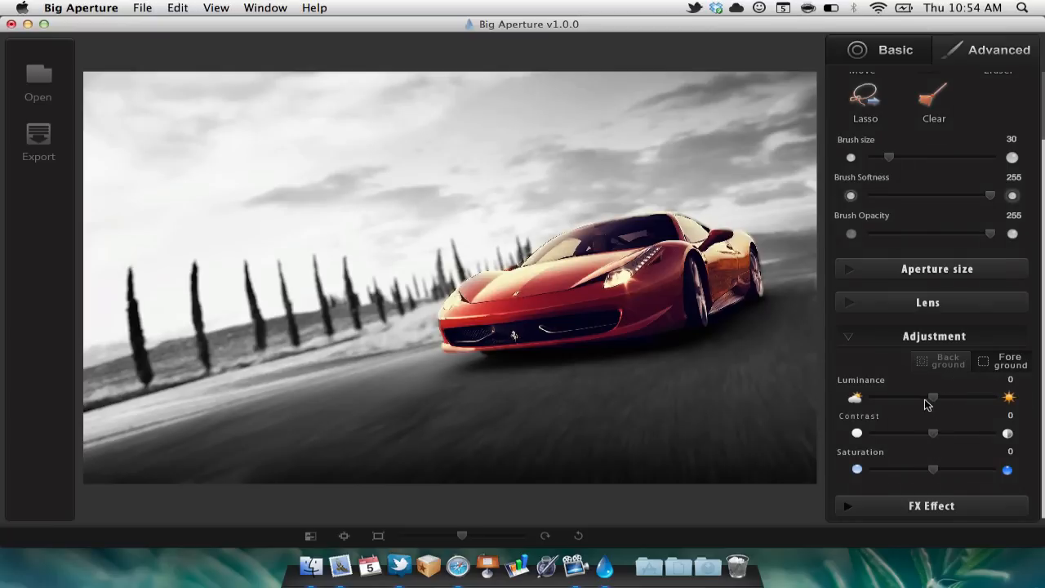
mouse_move(973, 498)
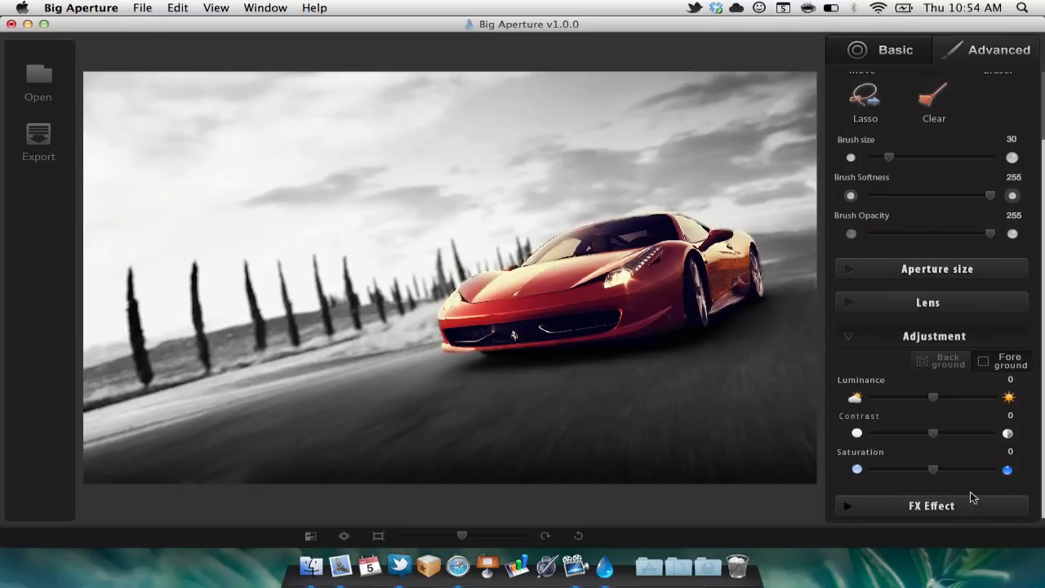
left_click(930, 505)
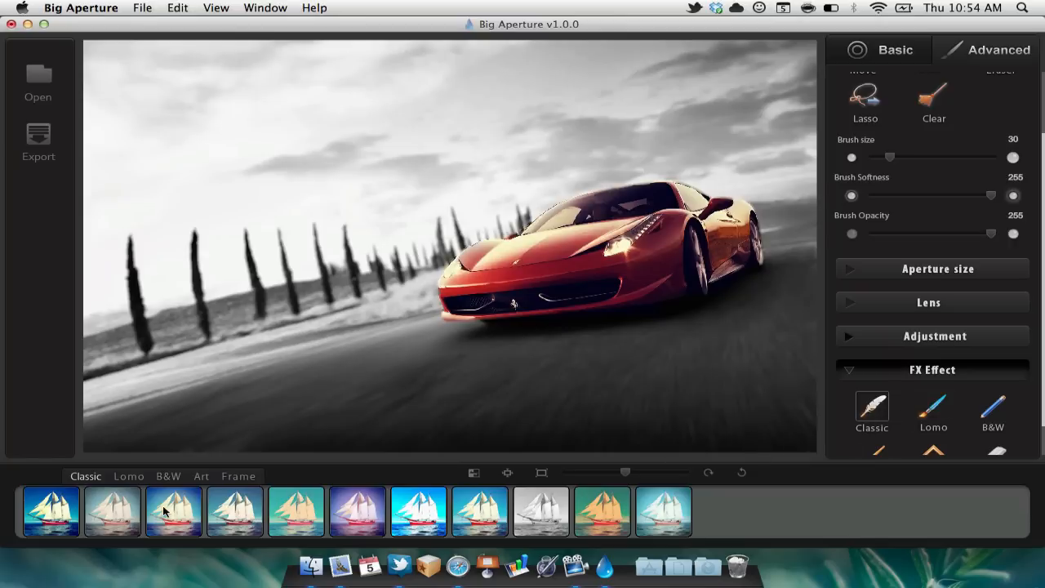
mouse_move(122, 484)
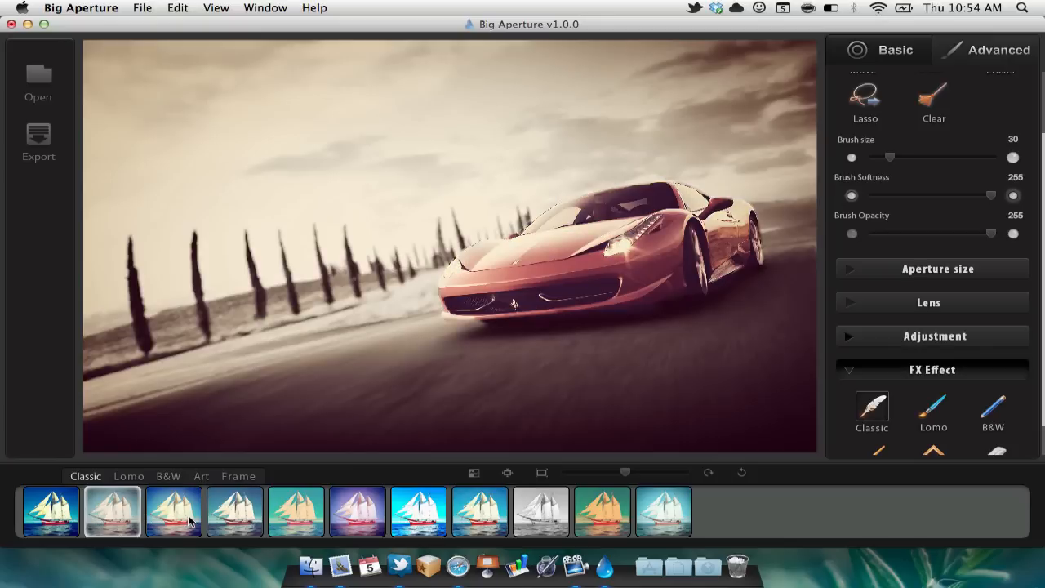
Try several Classic FX presets and settle on the fourth, a warm faded vintage tone
left_click(234, 511)
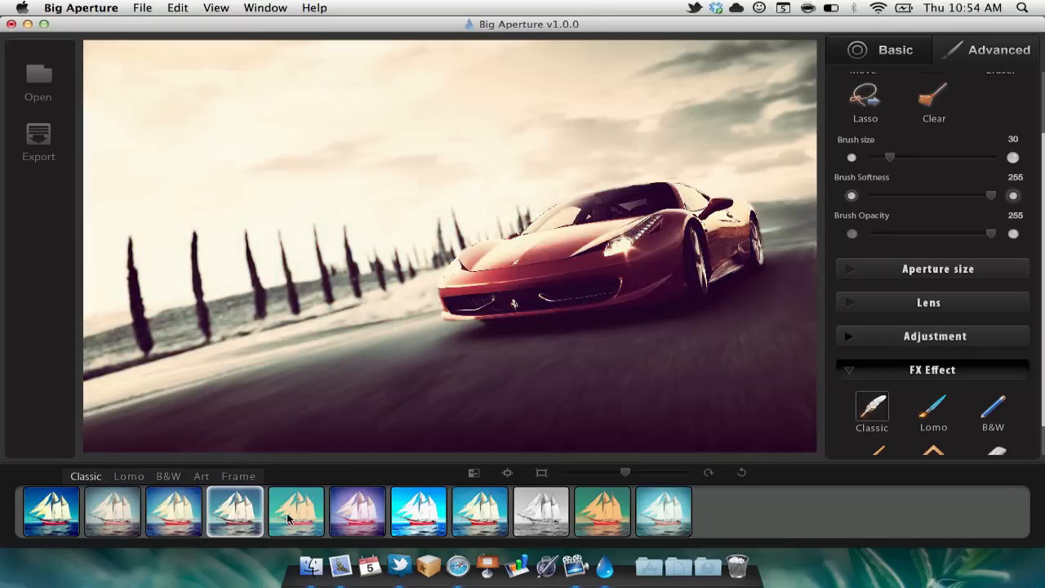
left_click(296, 511)
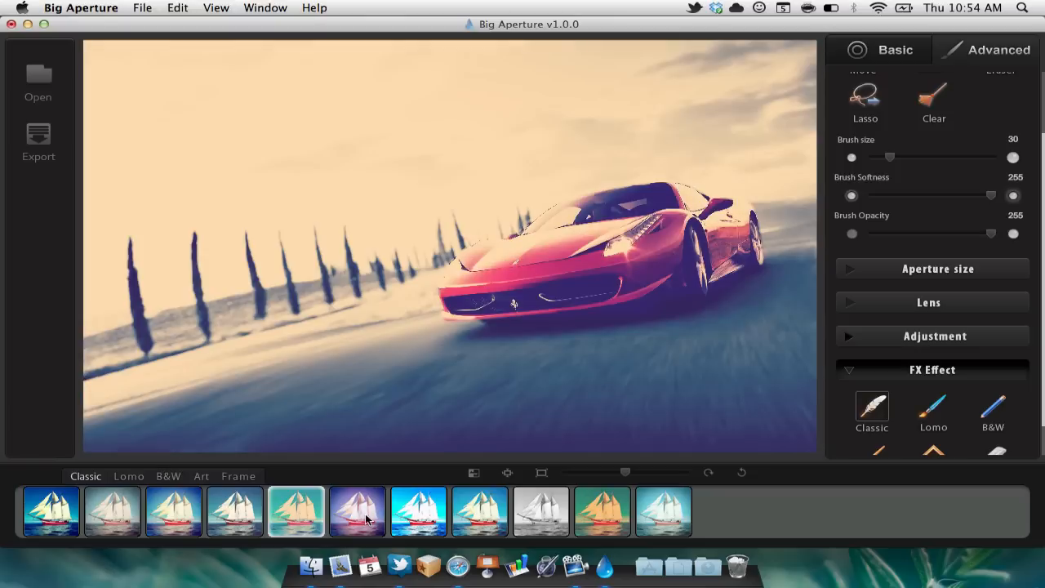
left_click(480, 511)
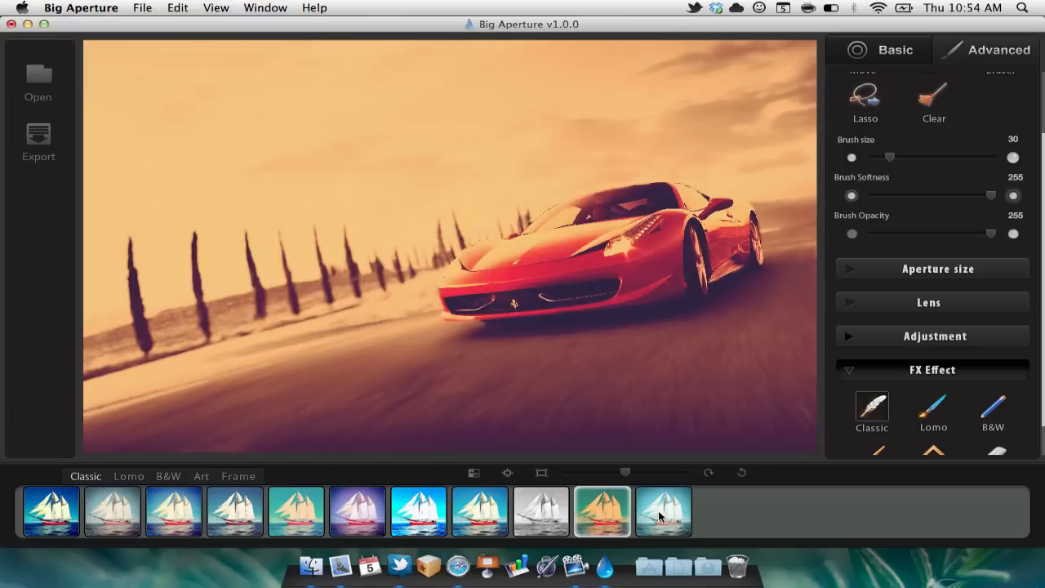
left_click(235, 511)
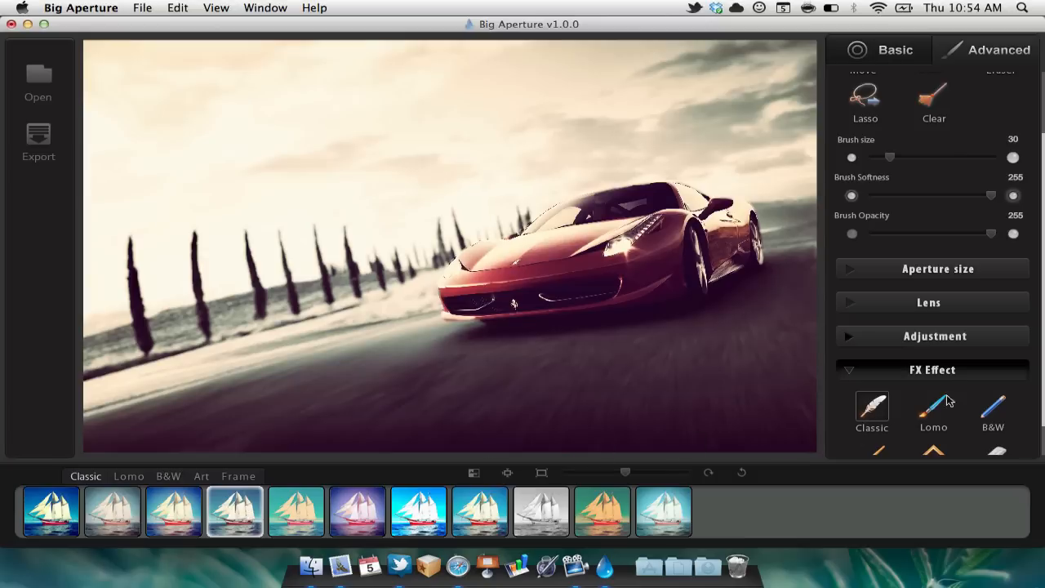
scroll("down", 3)
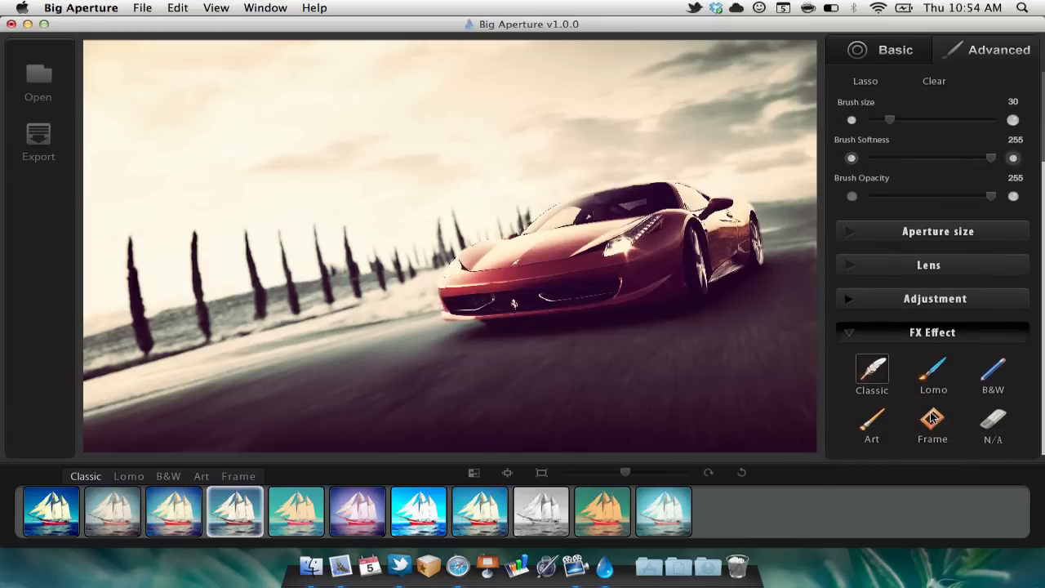
Try a white border thumbnail, then apply the rough black frame
left_click(931, 419)
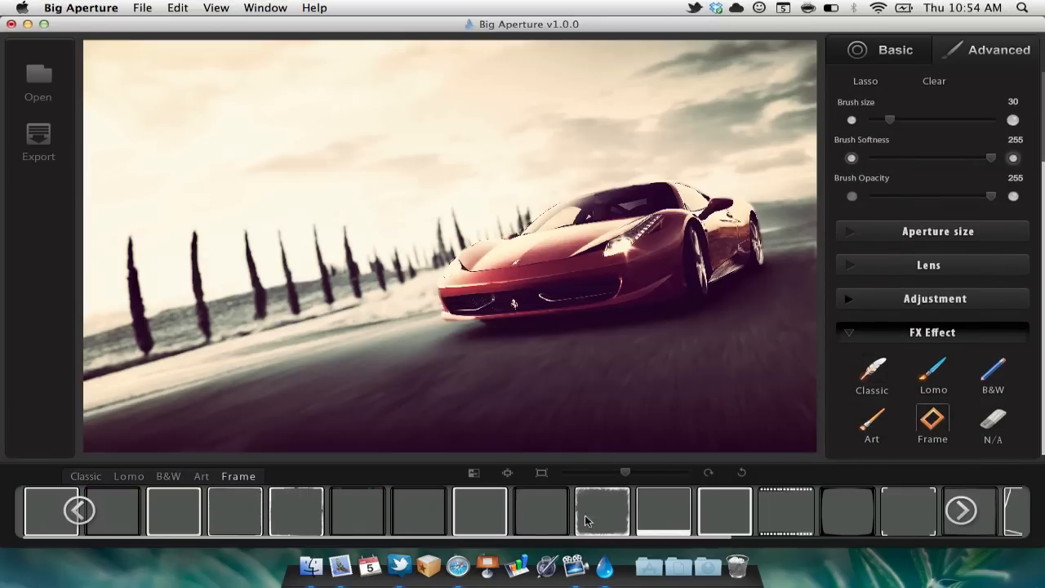
left_click(479, 509)
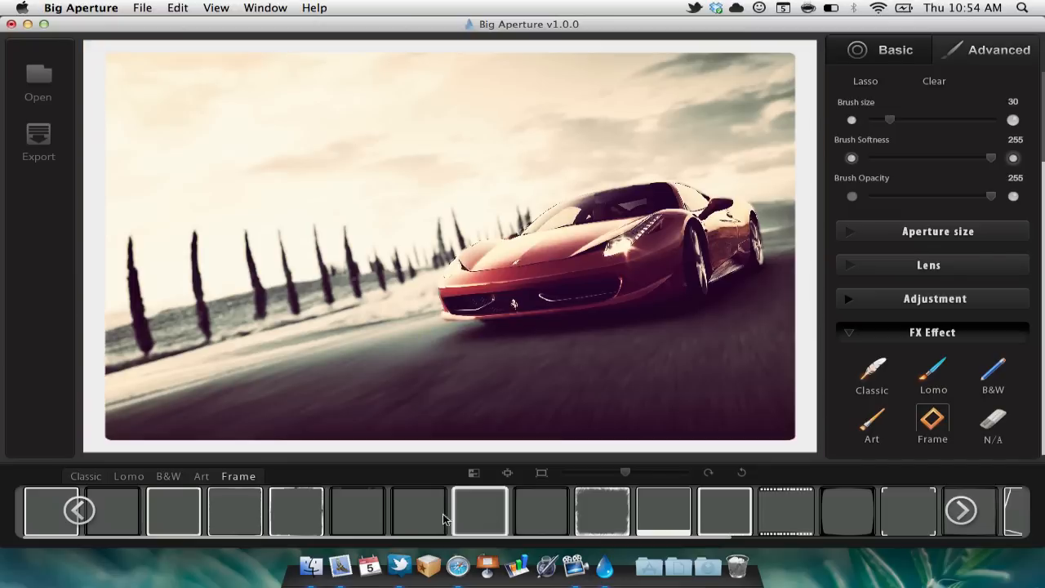
left_click(234, 510)
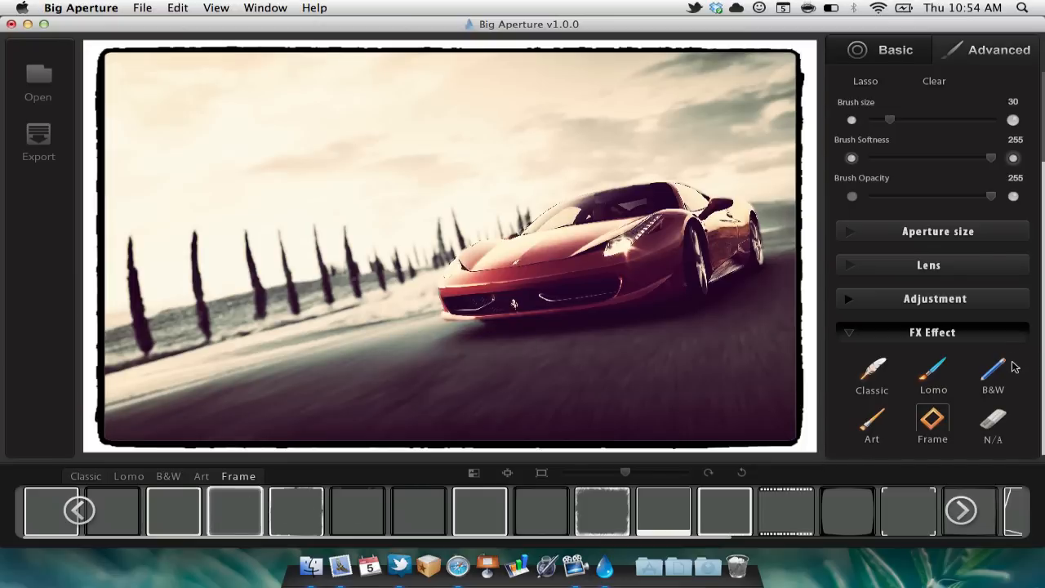
left_click(993, 375)
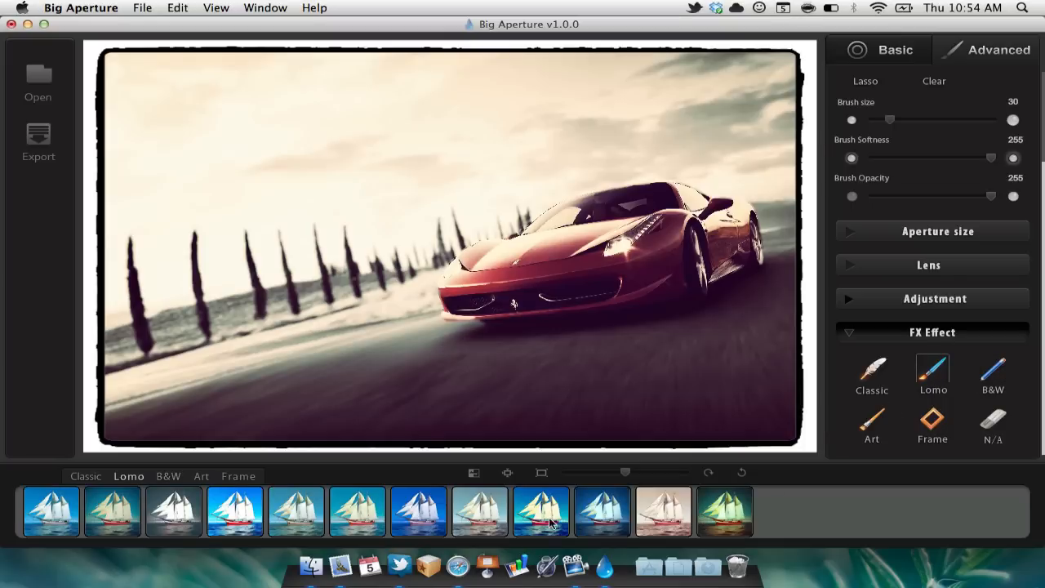
mouse_move(954, 392)
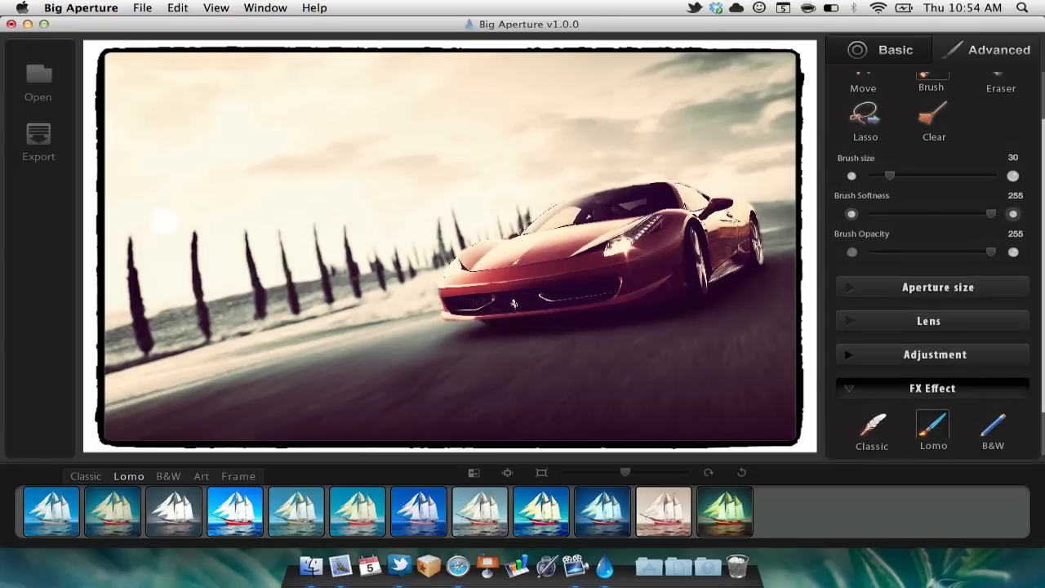
Export with JPEG file type, name the file 'Test', and save it to the Desktop
left_click(39, 143)
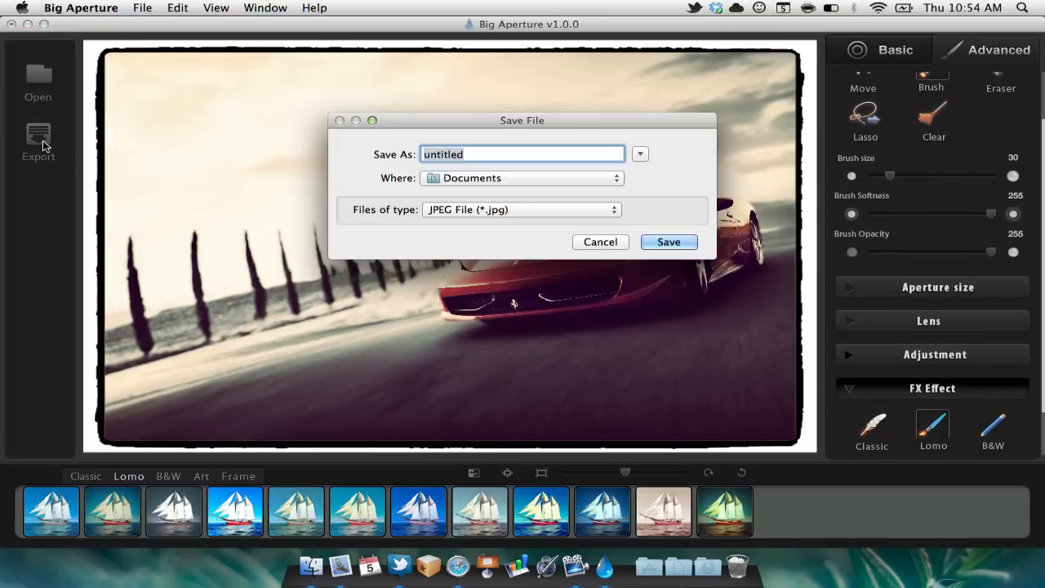
left_click(520, 210)
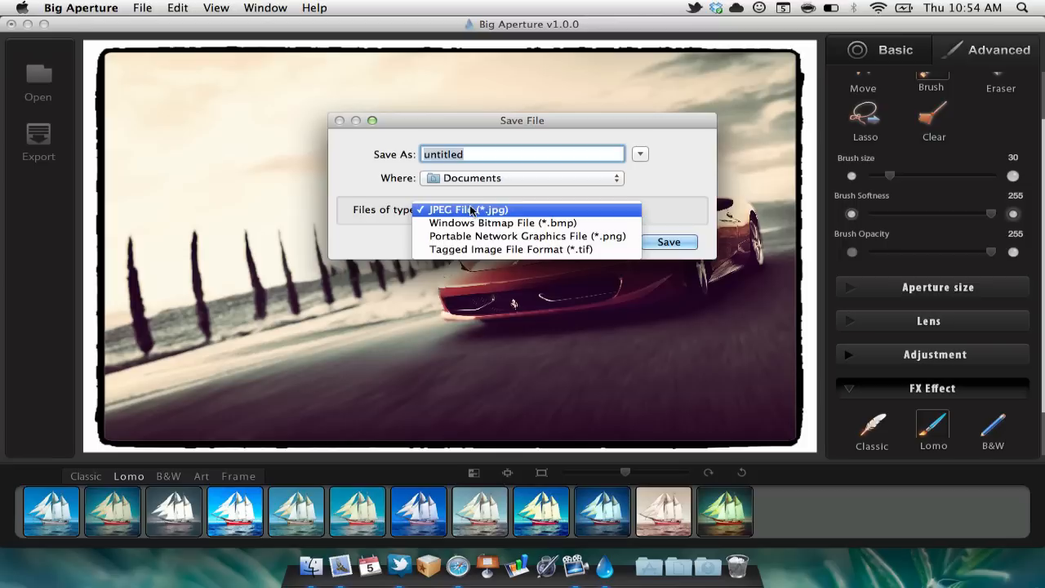
left_click(461, 210)
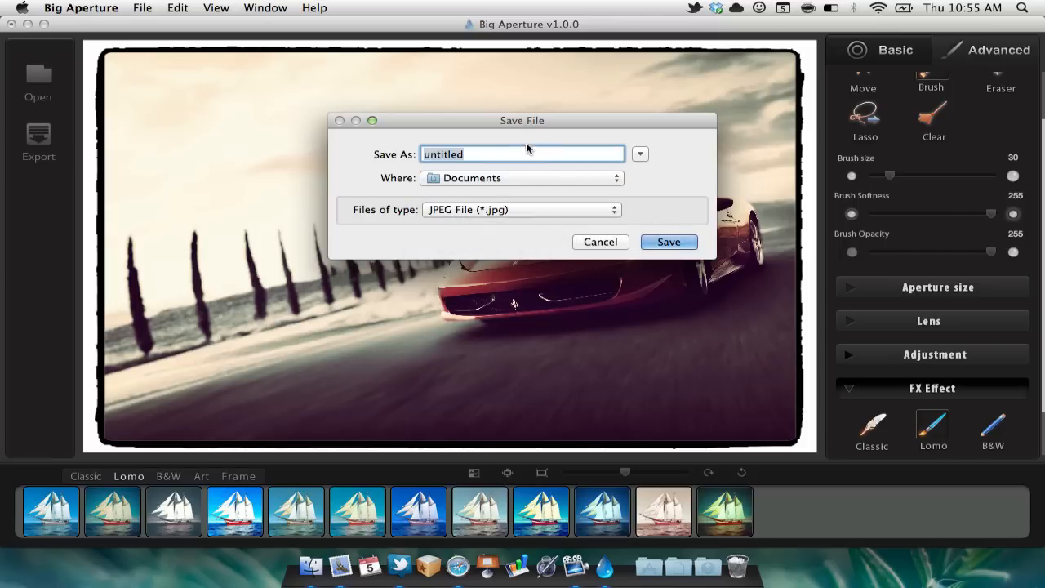
mouse_move(399, 151)
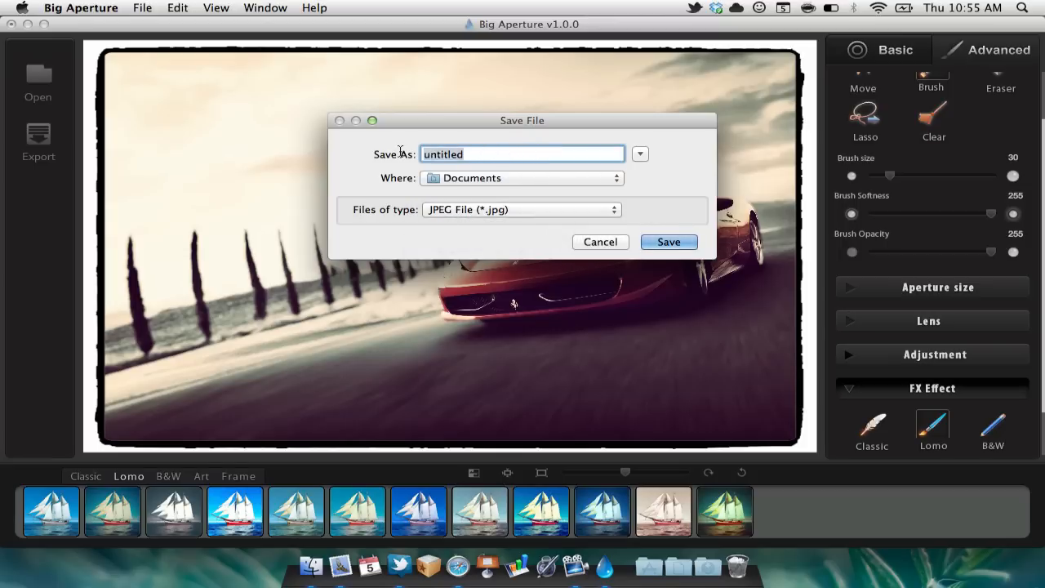
type("Test")
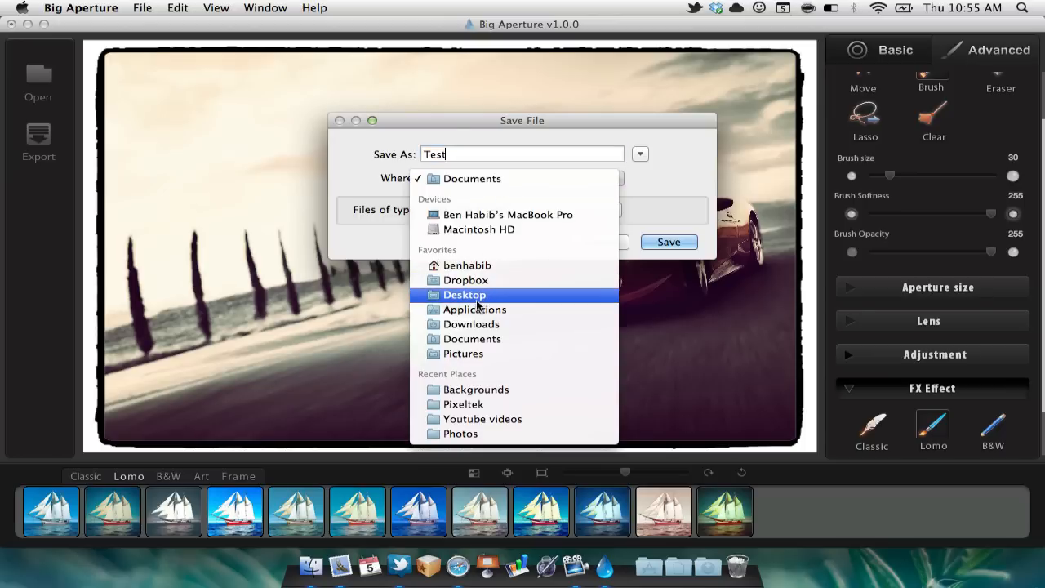
left_click(667, 241)
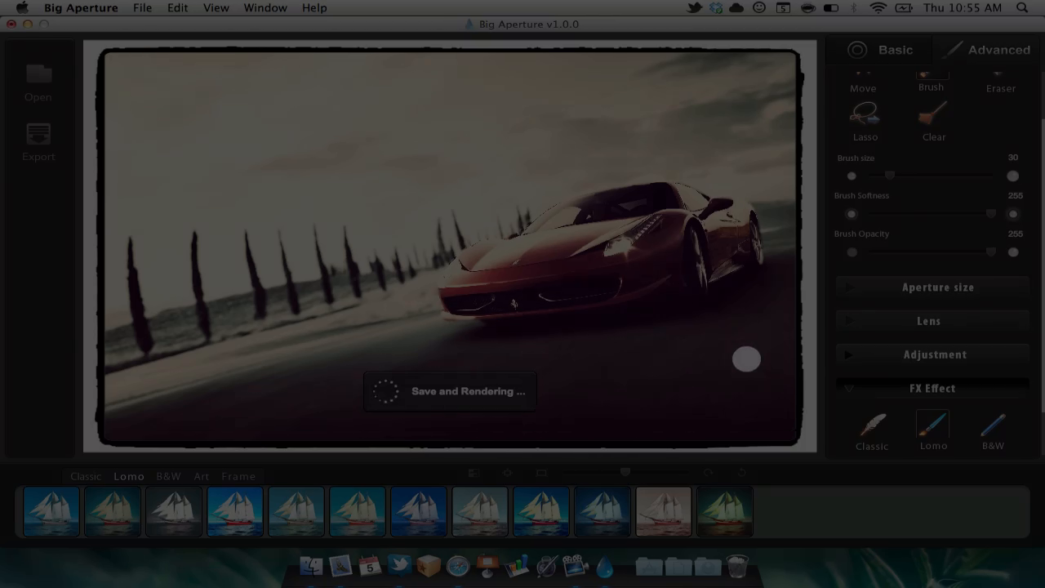